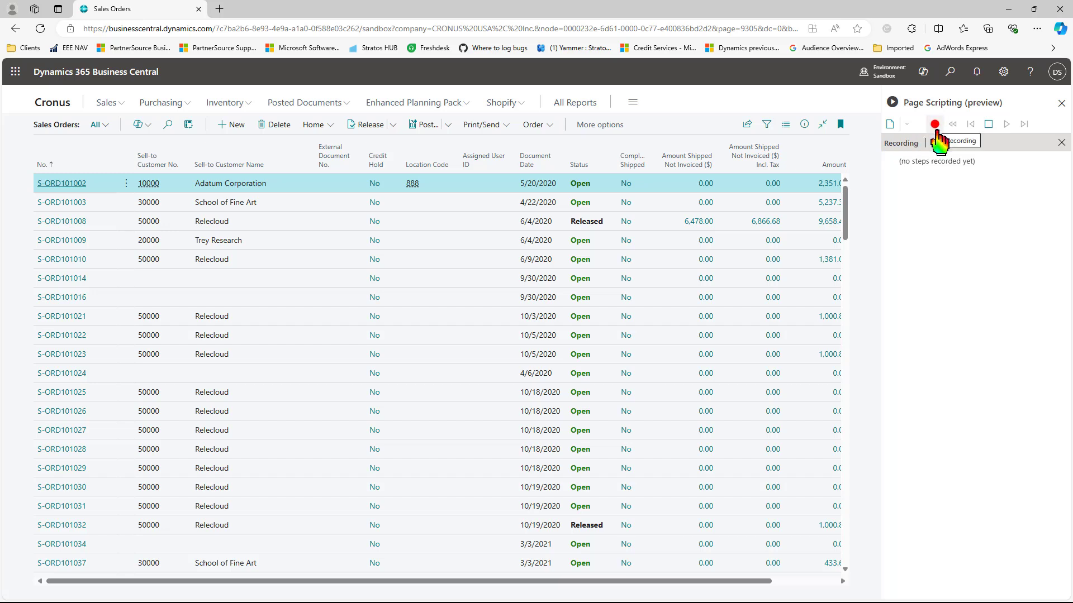
- Start recording a page script and create a new sales order for customer 10000 Adatum Corporation
{"action": "left_click", "coordinate": [231, 124]}
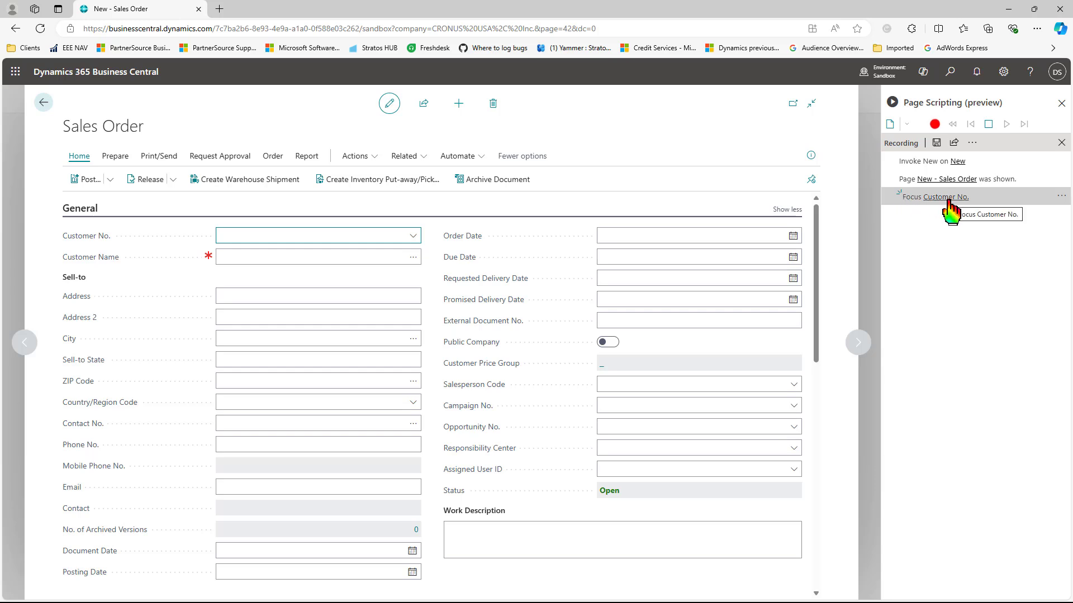
{"action": "left_click", "coordinate": [413, 236]}
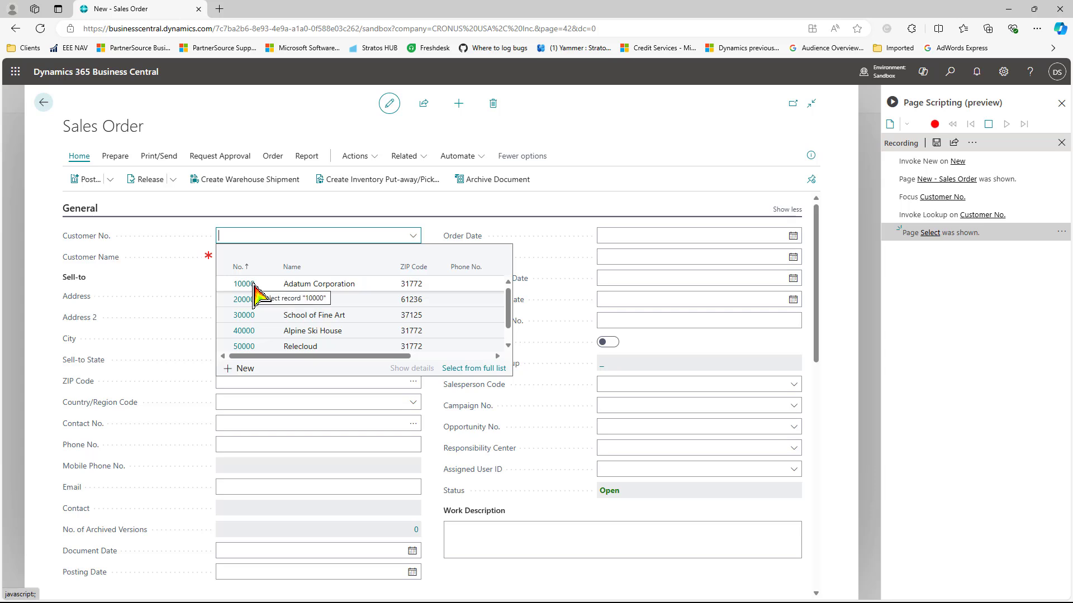
{"action": "left_click", "coordinate": [245, 283]}
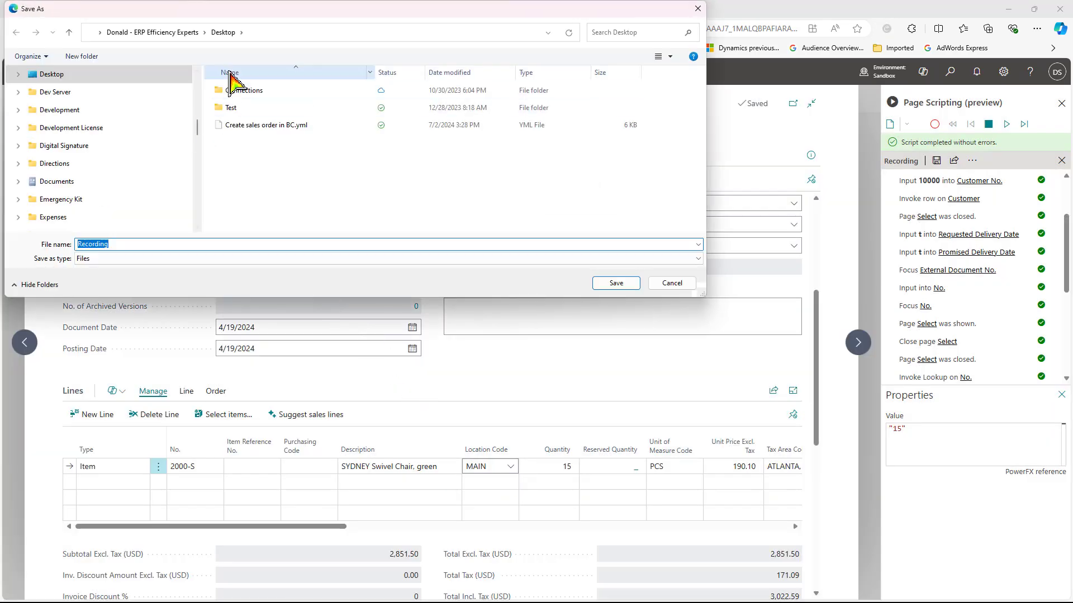
- Save the recorded script as 'Sales order creation v1.1' on the desktop
{"action": "type", "text": "Sales order creation v1."}
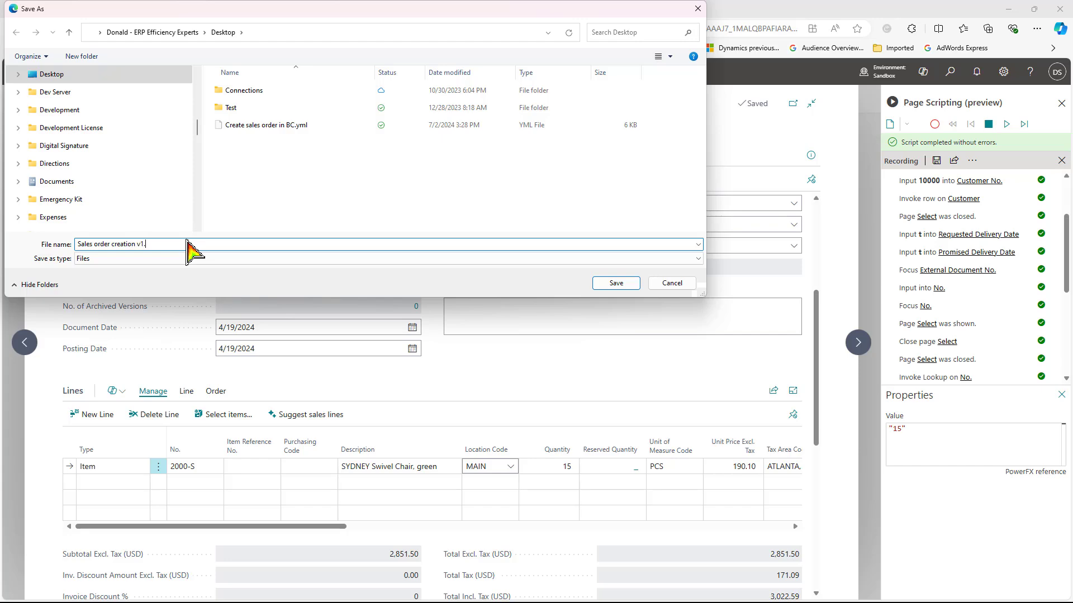
{"action": "left_click", "coordinate": [614, 283]}
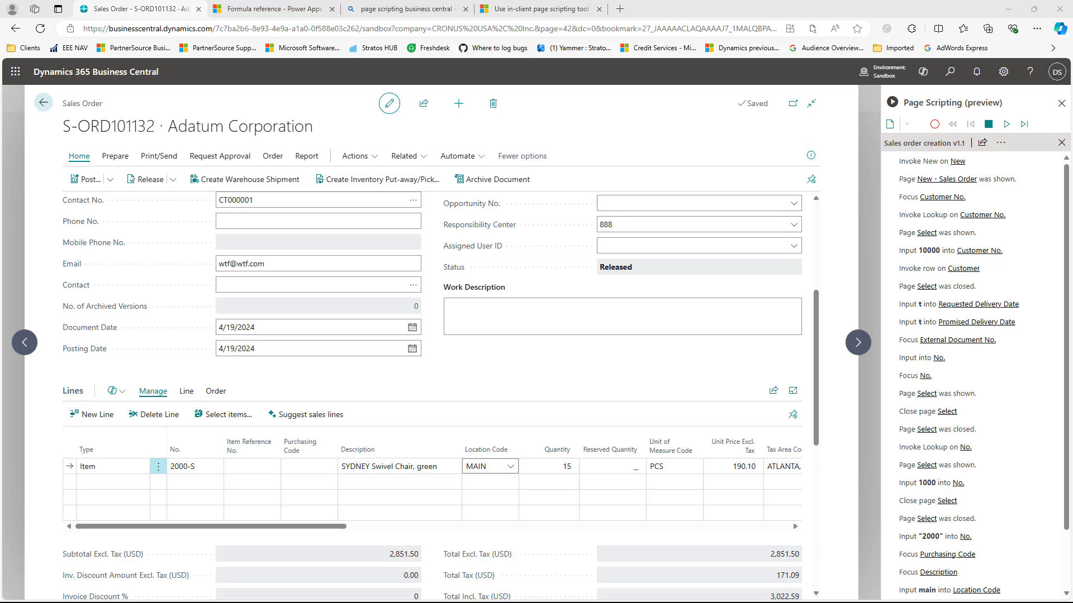
- Switch to the Microsoft Learn article on the in-client page scripting tool
{"action": "left_click", "coordinate": [541, 7]}
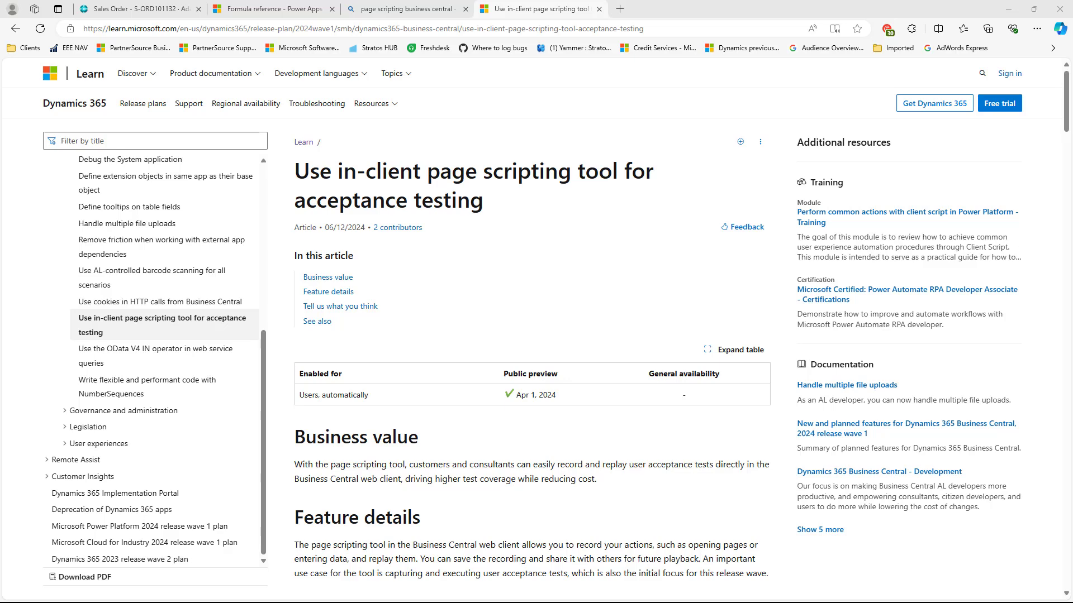